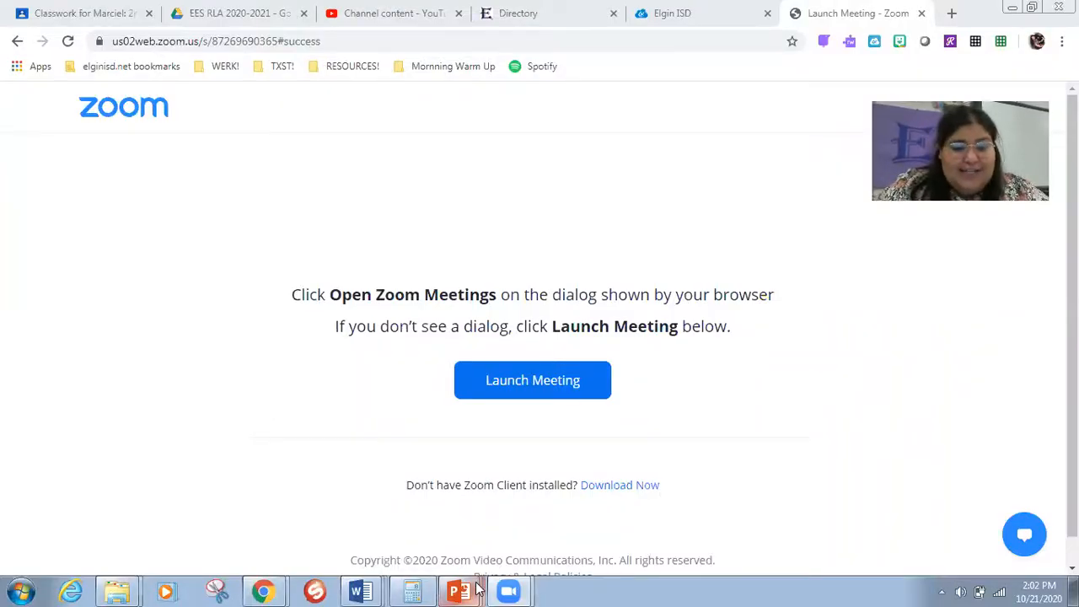
# Switch from the Zoom launch page in Chrome to the PowerPoint phonics deck.
pyautogui.click(459, 590)
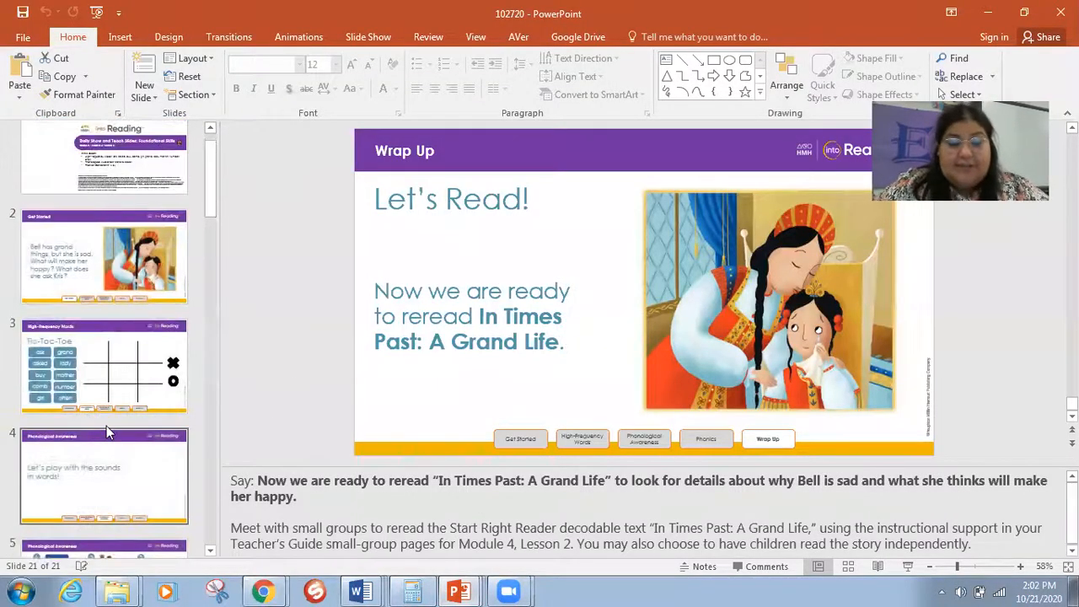
# Show slide 5's six-picture syllable game, then advance through the picture slides.
pyautogui.click(104, 475)
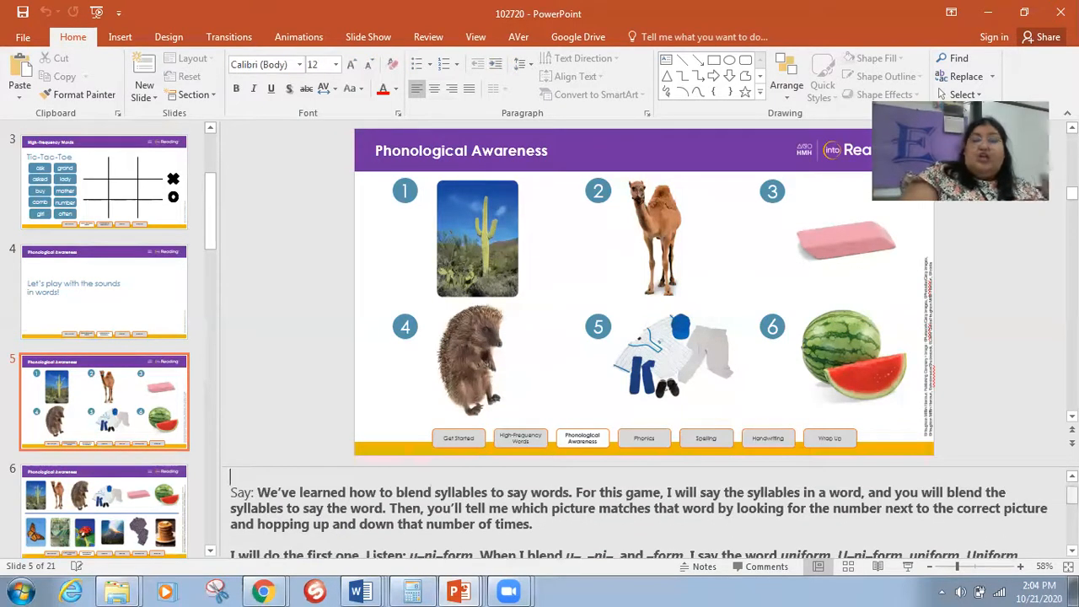
pyautogui.scroll(-3)
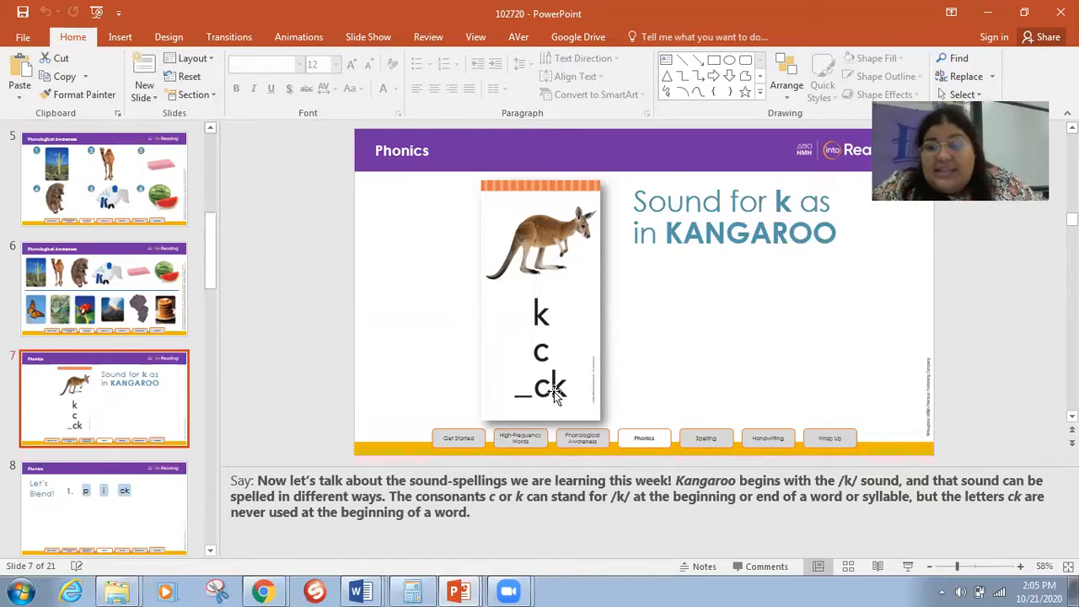
pyautogui.moveTo(617, 389)
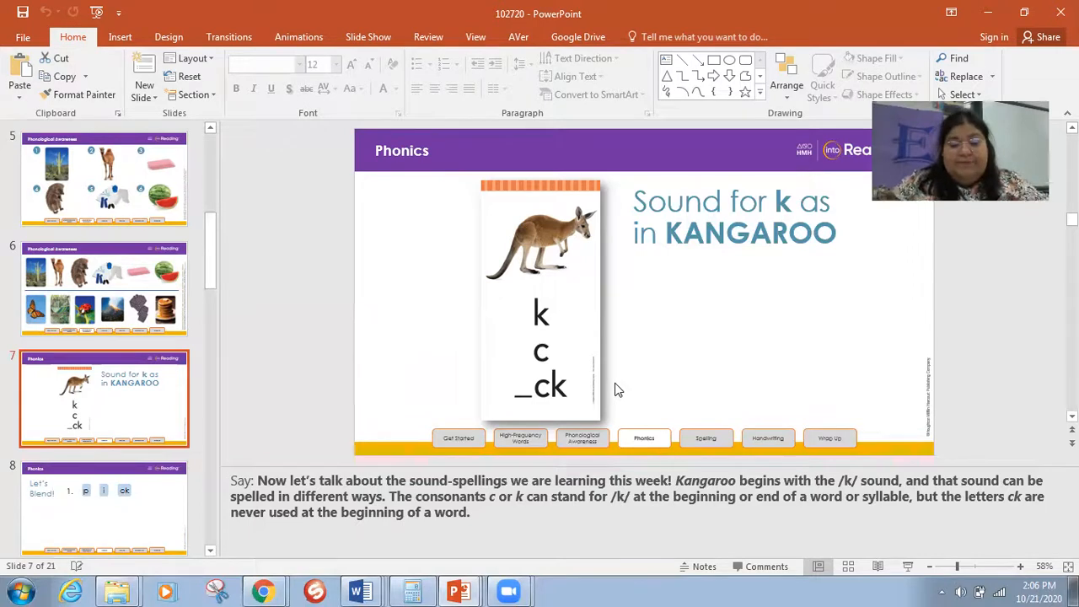
# Jump to slide 14, Let's Blend! b a k e, then advance toward slide 15.
pyautogui.click(104, 398)
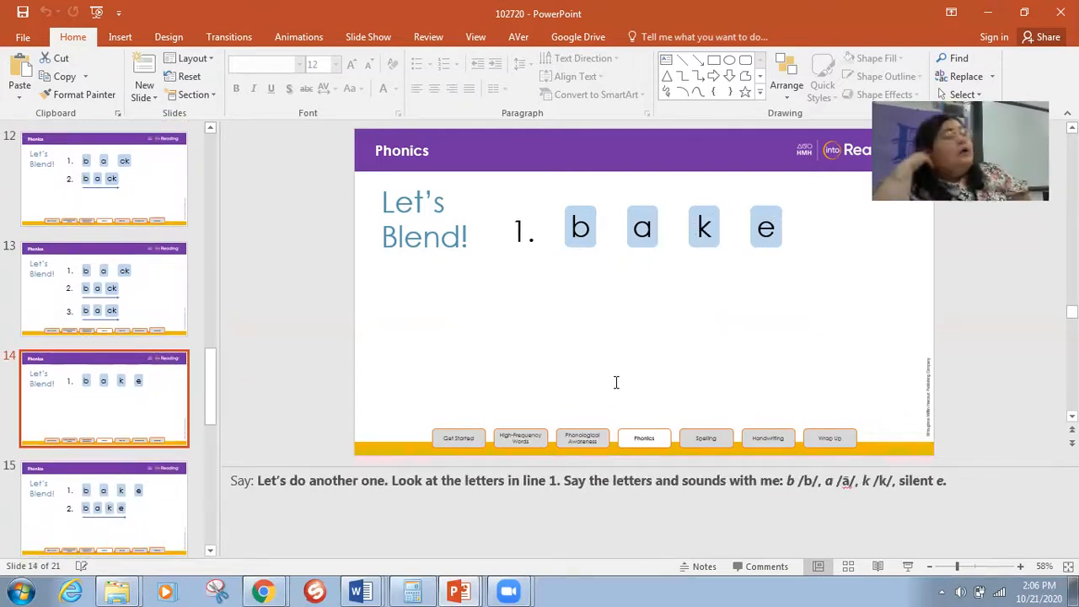
pyautogui.scroll(-3)
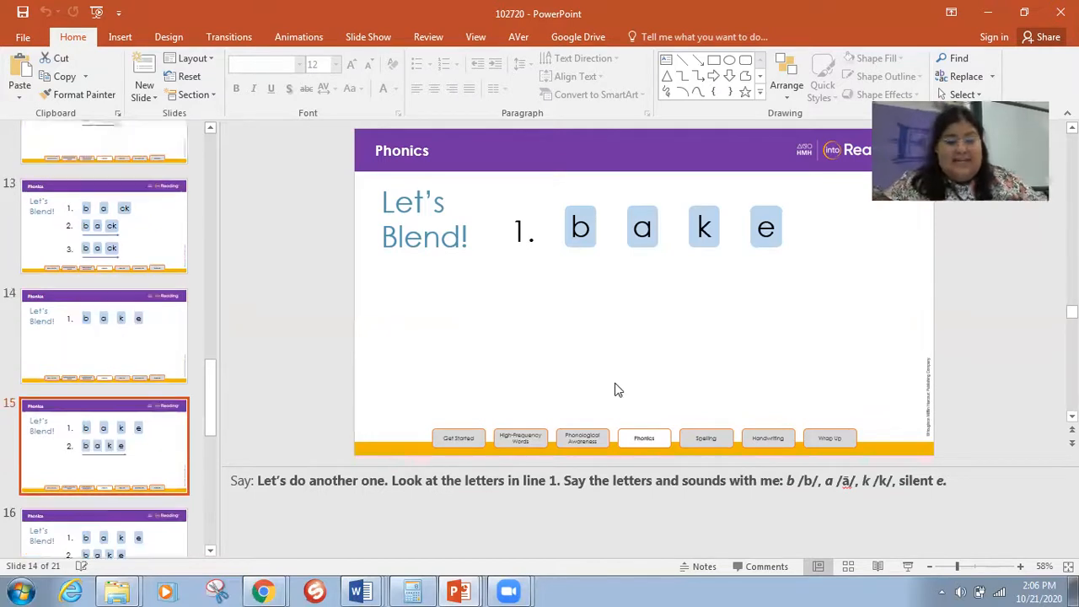